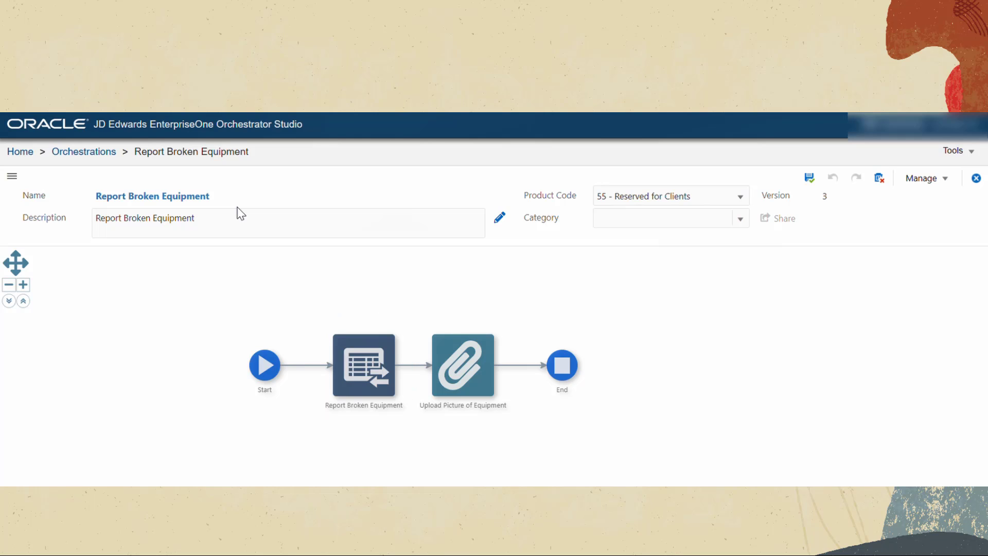
Step: Show the Report Broken Equipment inputs: Equipment Number and Problem Description strings
{"action": "left_click", "coordinate": [462, 364]}
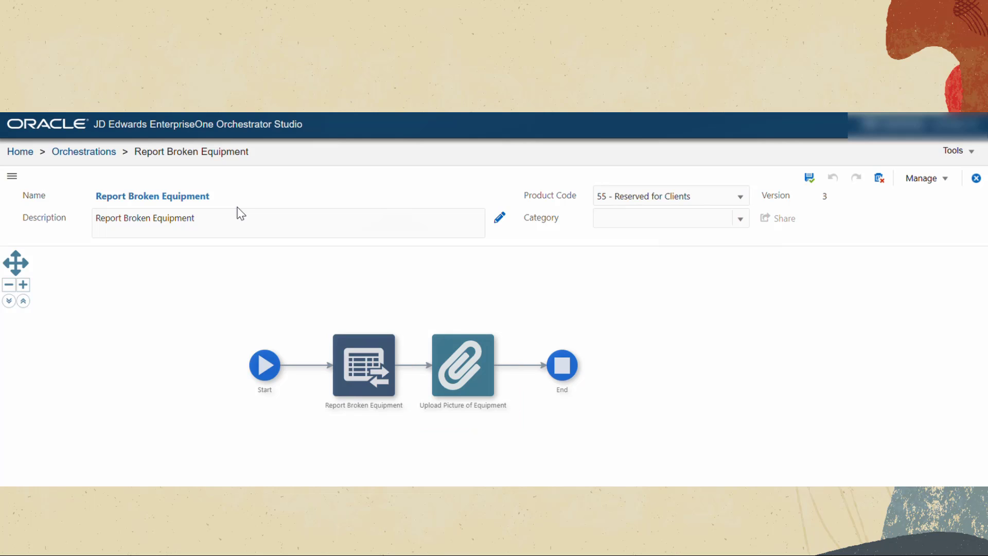
{"action": "left_click", "coordinate": [265, 364]}
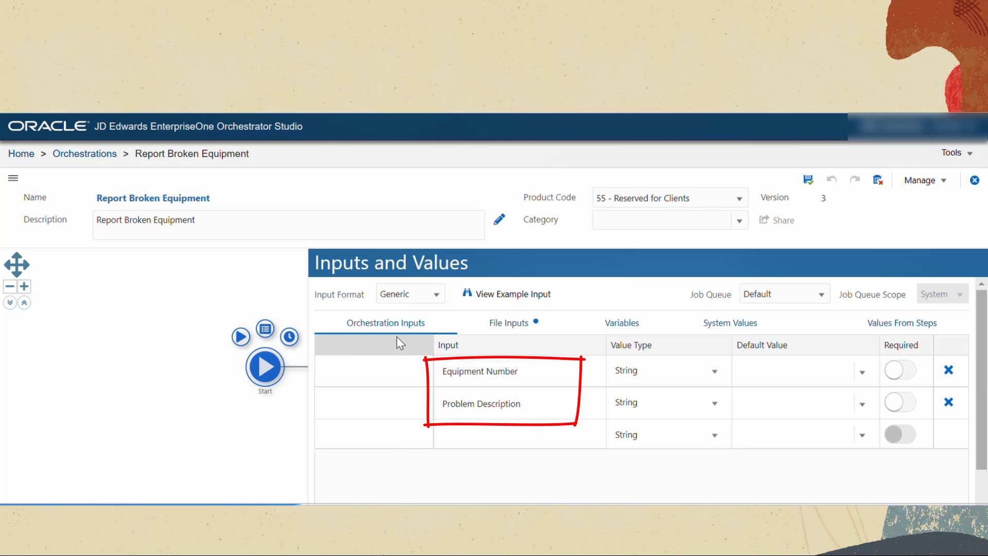
Step: Close the Inputs and Values panel to return to the full flow diagram
{"action": "left_click", "coordinate": [508, 323]}
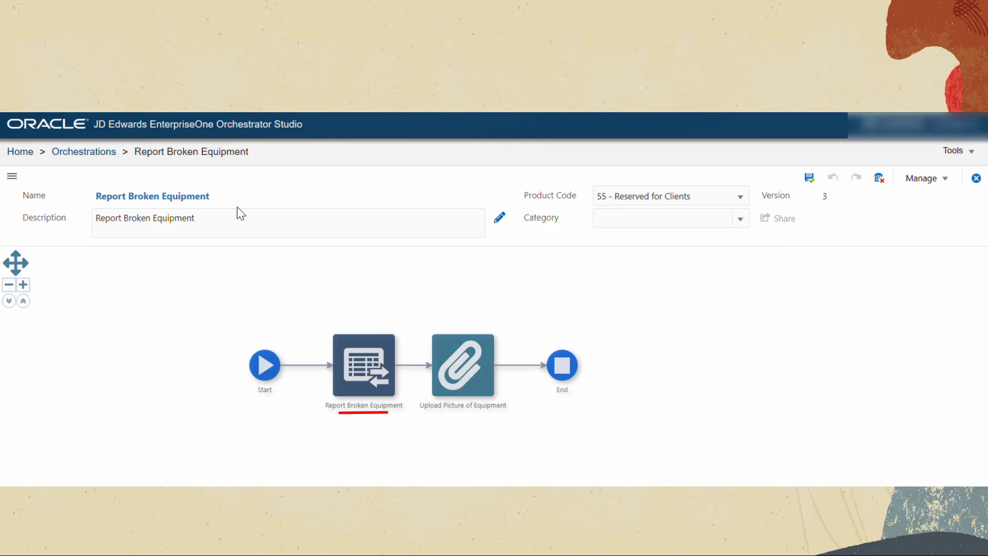
Step: Open the Equipment Maintenance page layout with its three tiles in the page composer
{"action": "left_click", "coordinate": [462, 364]}
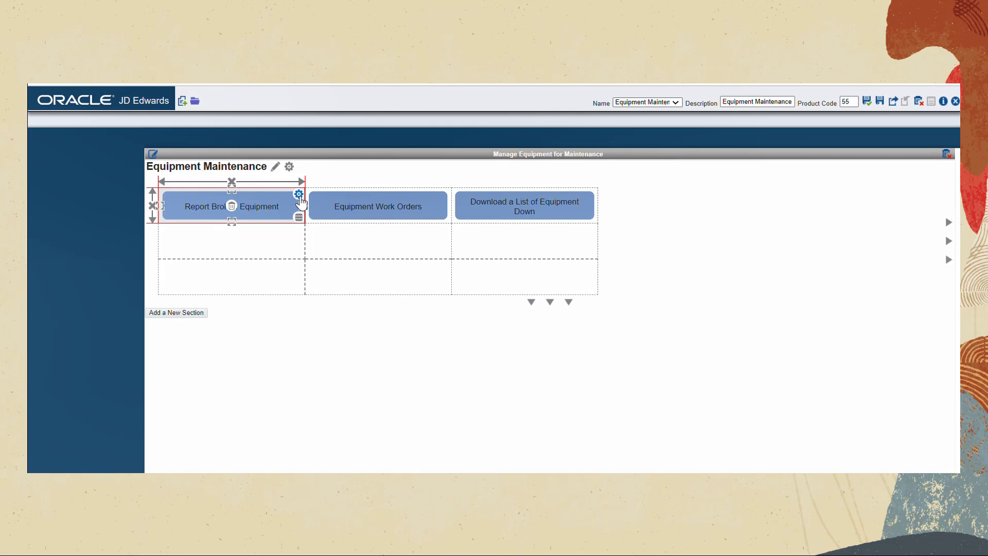
Step: Review the Report Broken Equipment tile's orchestration association, cancel, and stop editing the page
{"action": "left_click", "coordinate": [299, 194]}
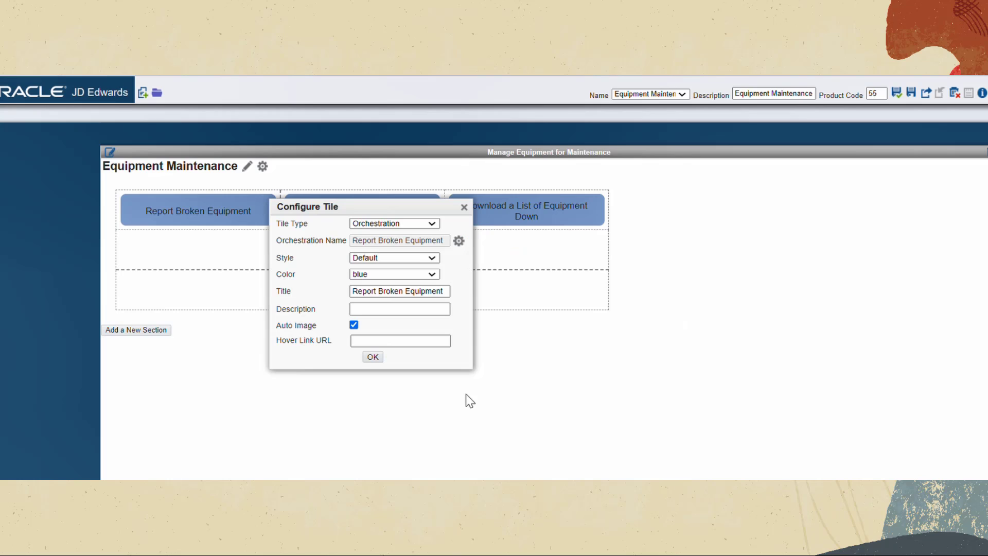
{"action": "left_click", "coordinate": [459, 240]}
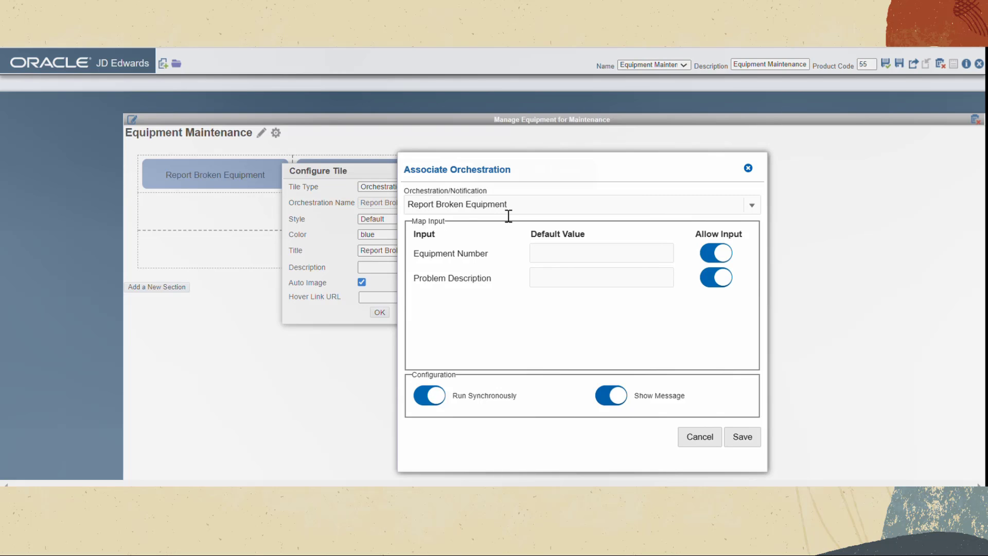
{"action": "left_click", "coordinate": [742, 436]}
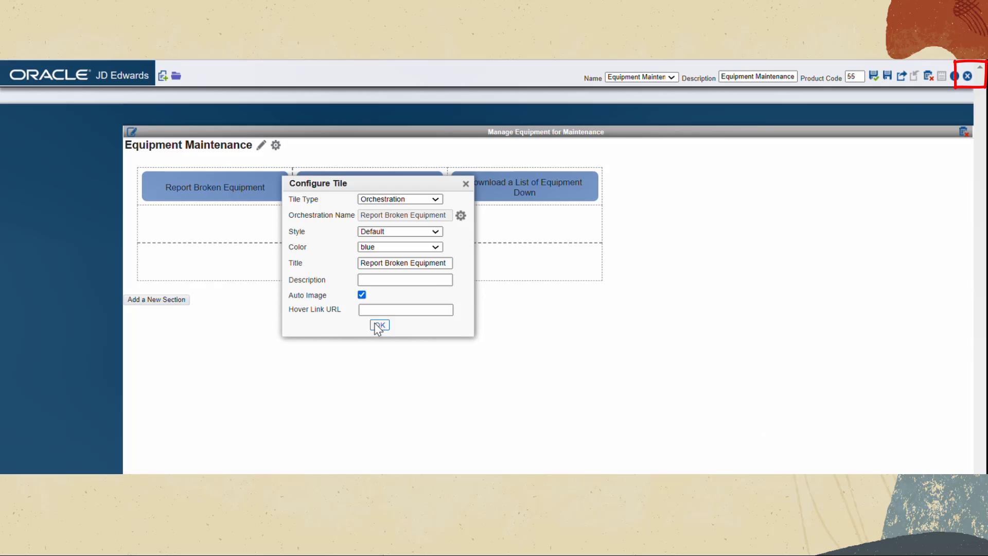
{"action": "left_click", "coordinate": [379, 326]}
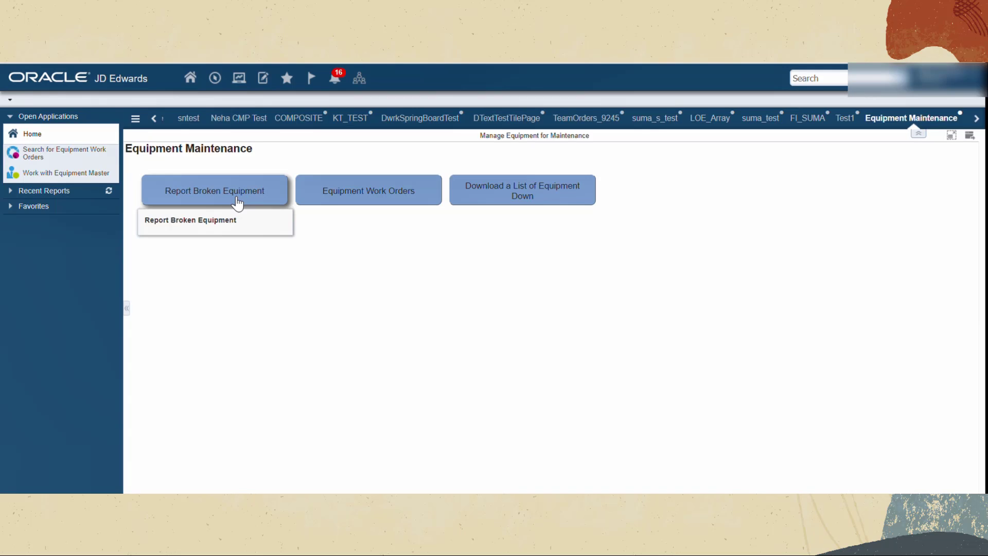
Step: Run Report Broken Equipment for equipment 16063, 'The glass is broken', with BrokenGlass.jpg attached
{"action": "left_click", "coordinate": [190, 219]}
{"action": "type", "text": "The glass is broken"}
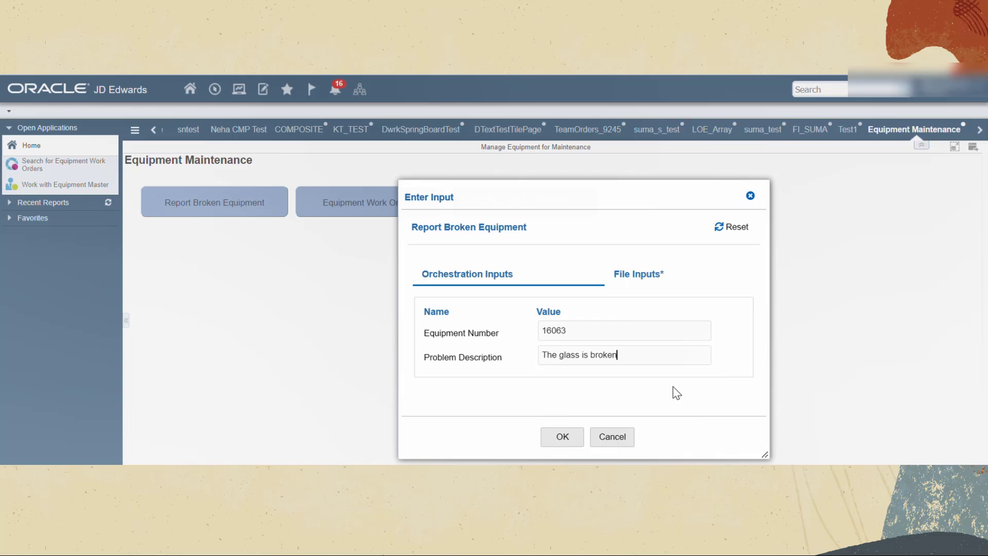
{"action": "left_click", "coordinate": [638, 274]}
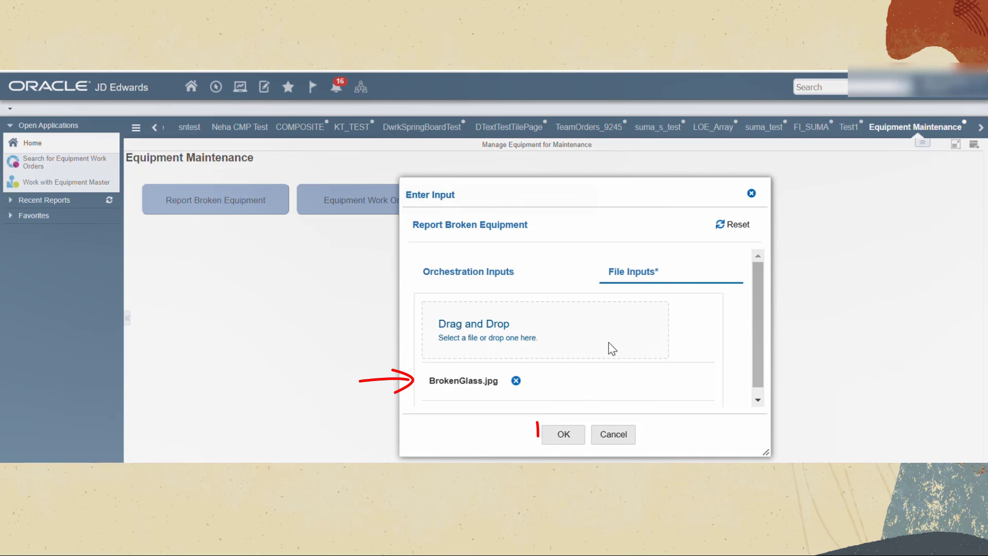
{"action": "left_click", "coordinate": [562, 435]}
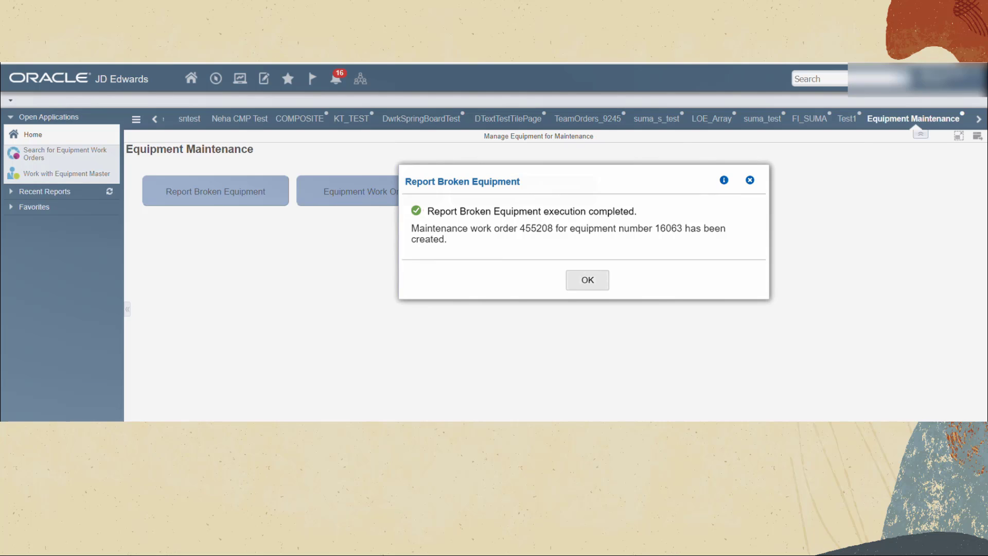
Step: Dismiss the work order 455208 completion message
{"action": "left_click", "coordinate": [586, 279]}
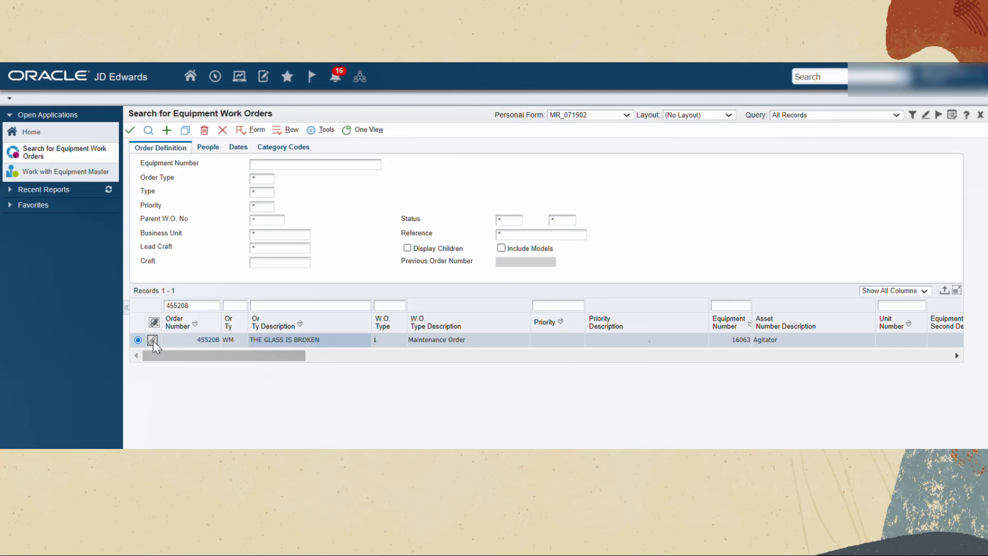
Step: View work order 455208's picture, then run Download a List of Equipment Down producing List_Equipment_Down_1.csv
{"action": "left_click", "coordinate": [155, 340]}
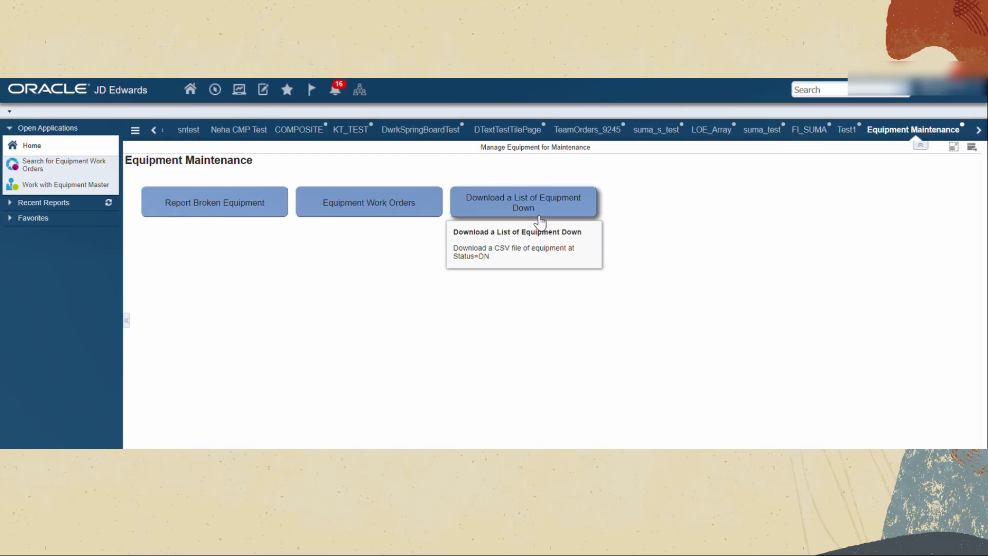
{"action": "left_click", "coordinate": [523, 202]}
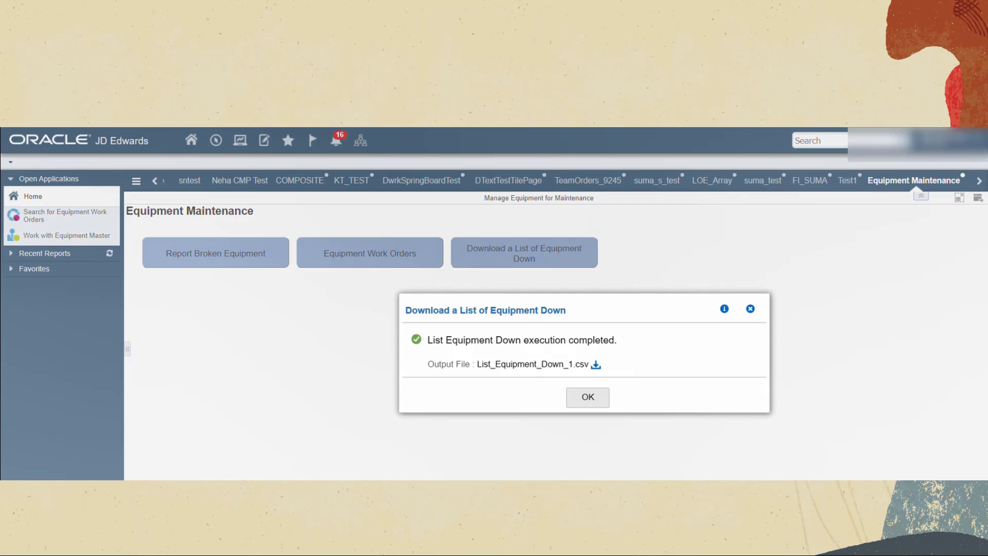